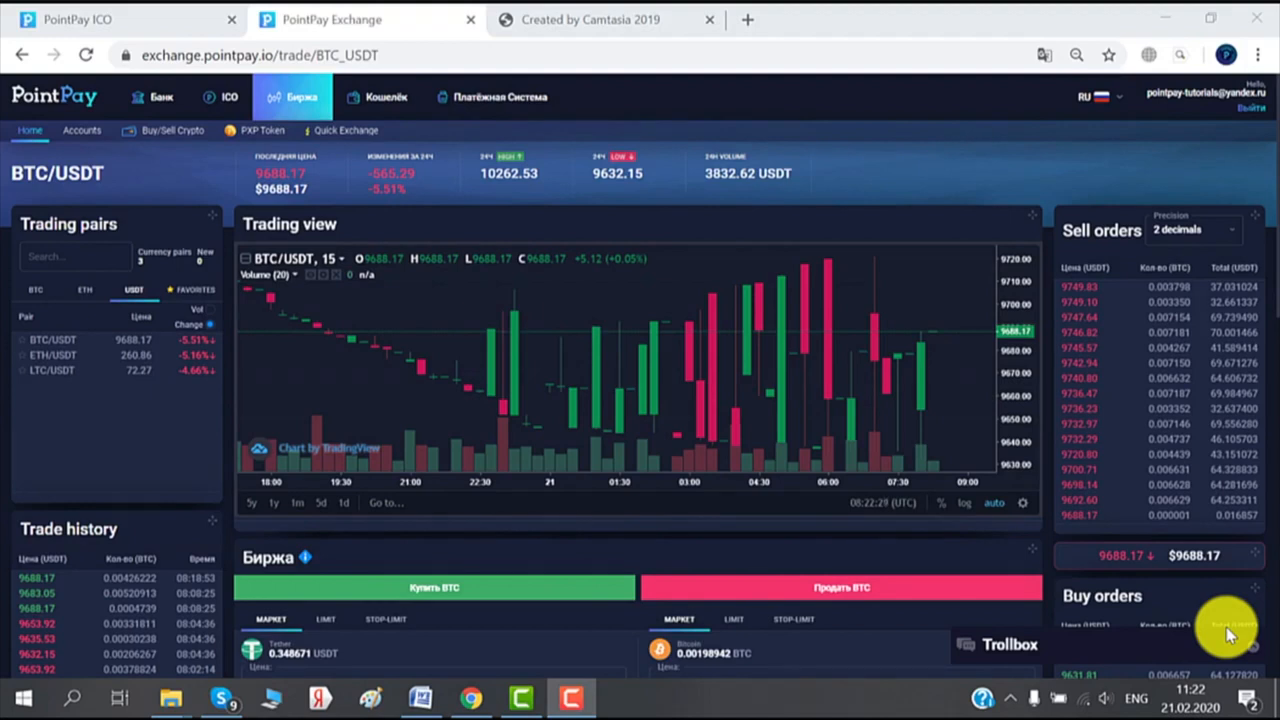
{"action": "mouse_move", "coordinate": [180, 163]}
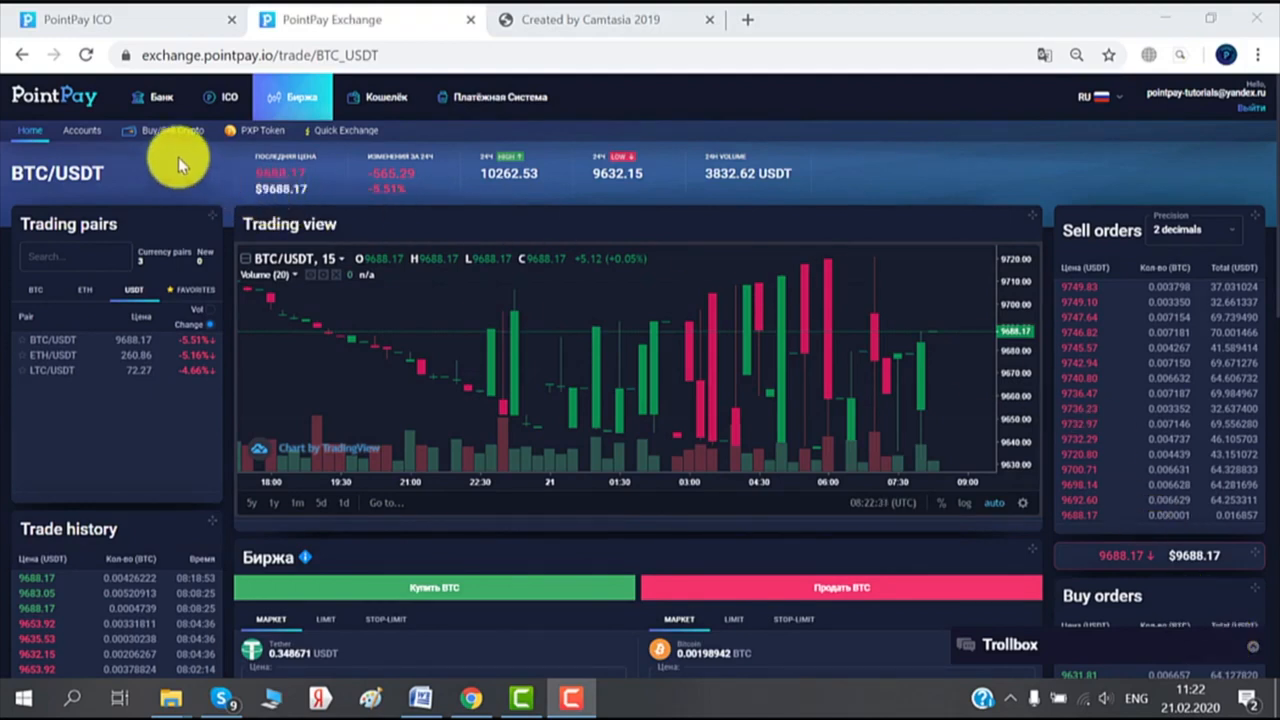
{"action": "mouse_move", "coordinate": [180, 135]}
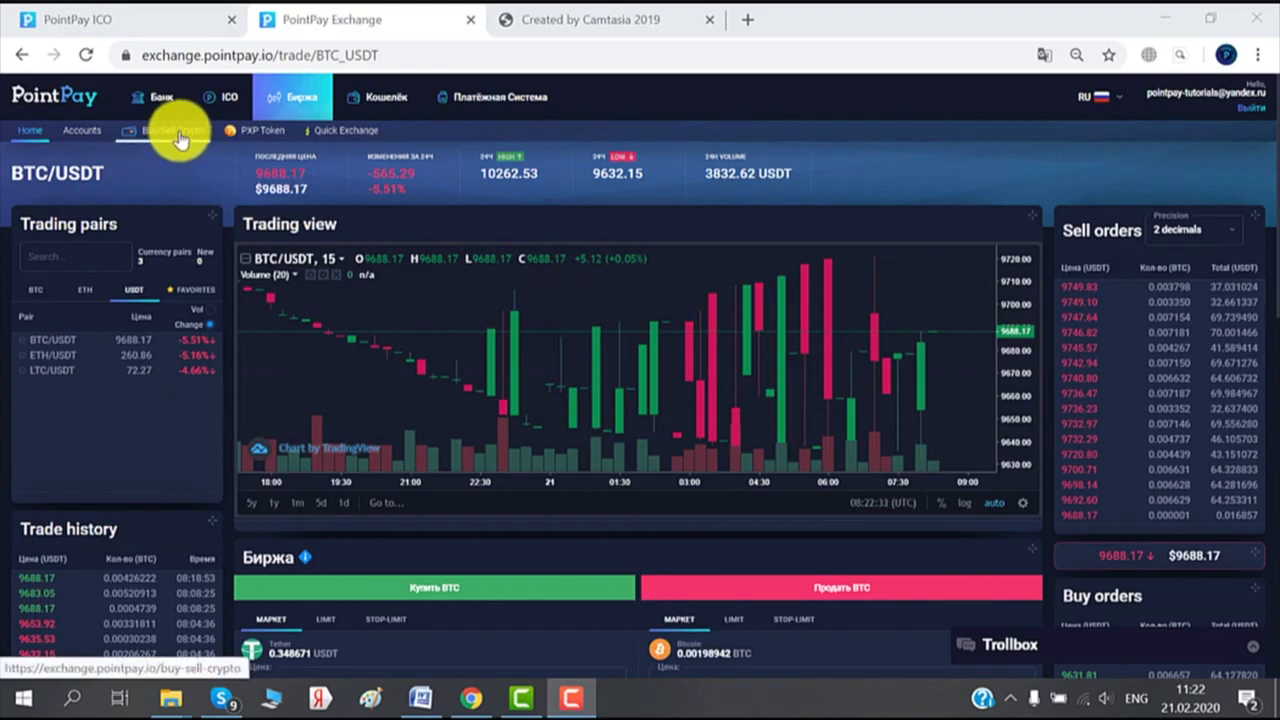
Open the Buy/Sell Crypto page and scroll down to the Sell section.
{"action": "left_click", "coordinate": [170, 130]}
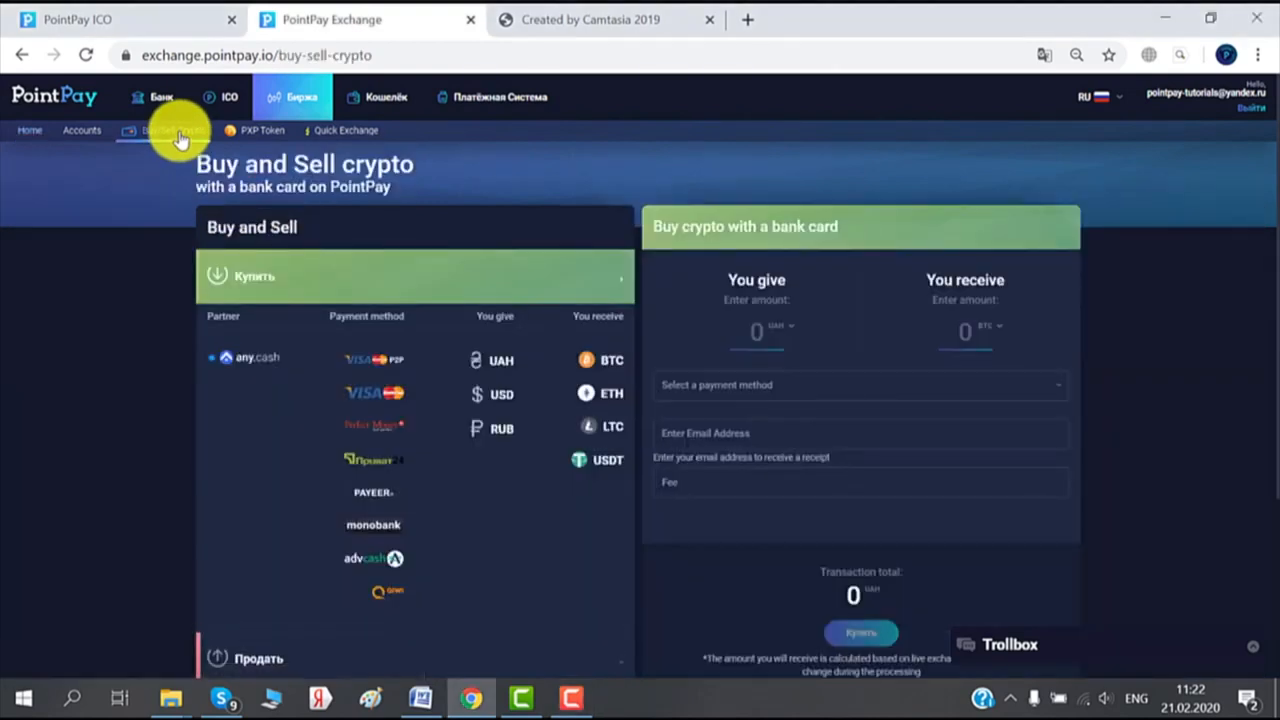
{"action": "scroll", "scroll_direction": "down", "scroll_amount": 3}
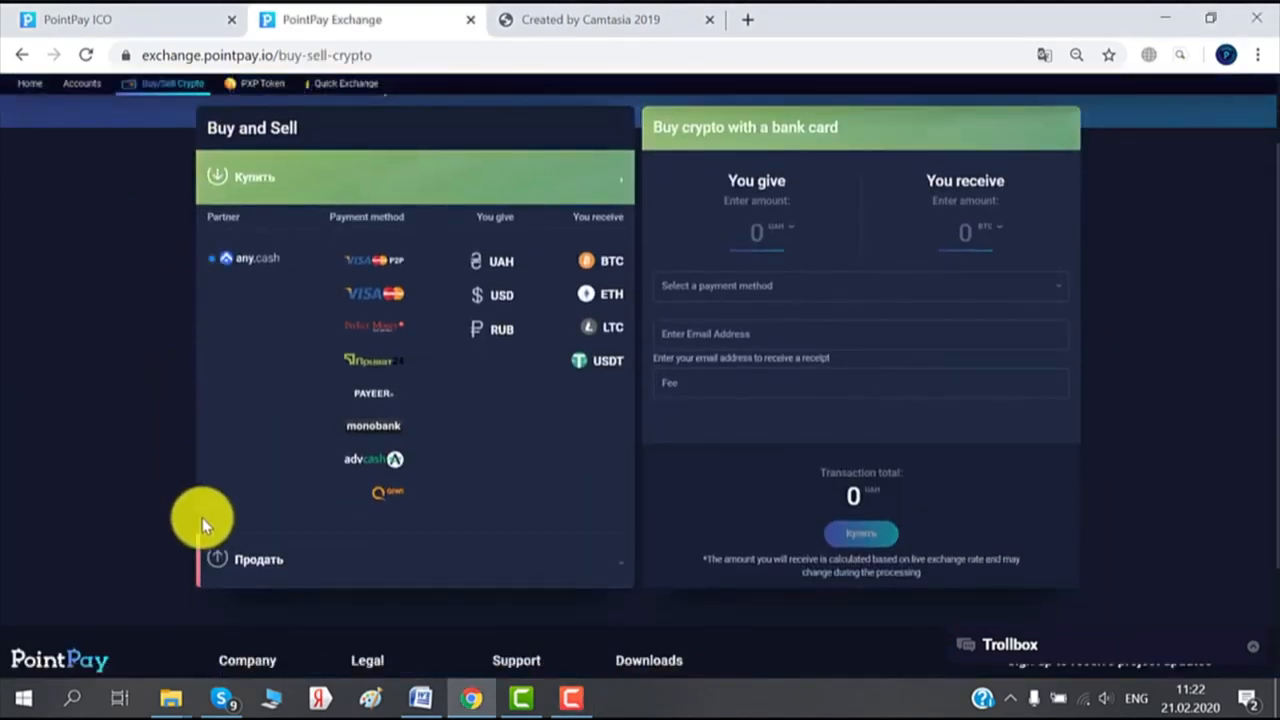
{"action": "mouse_move", "coordinate": [260, 565]}
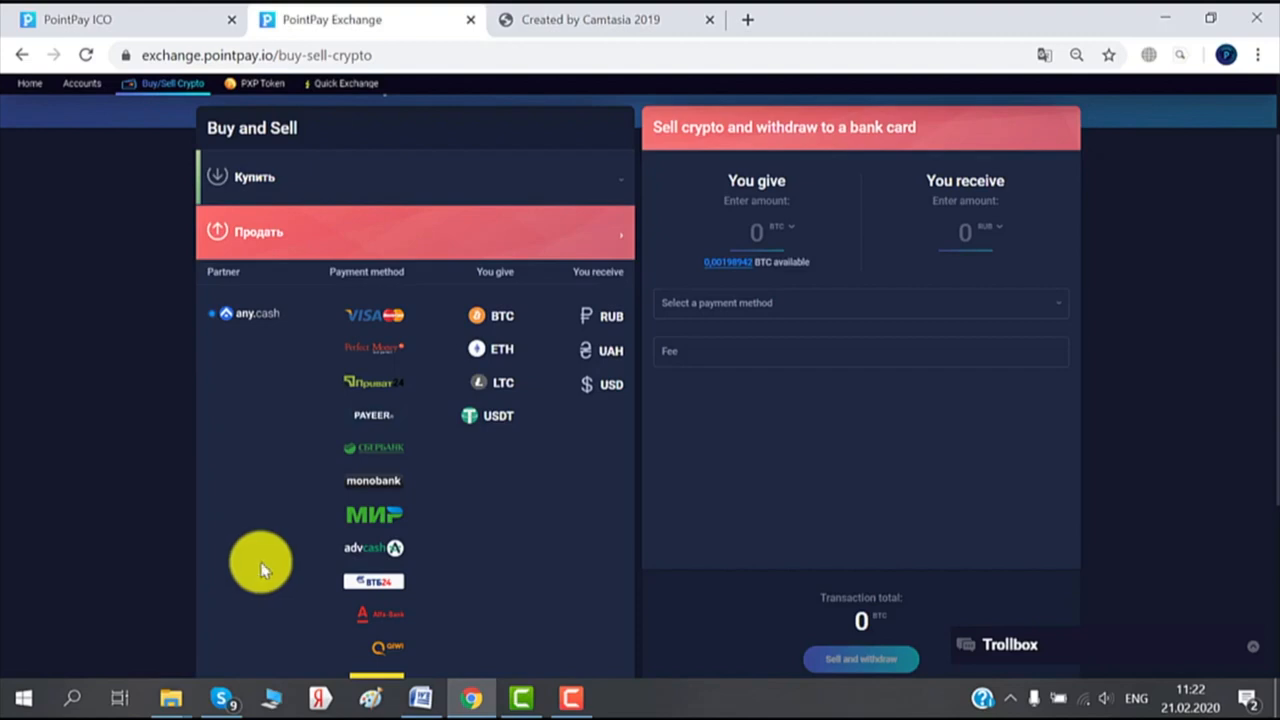
{"action": "mouse_move", "coordinate": [813, 430]}
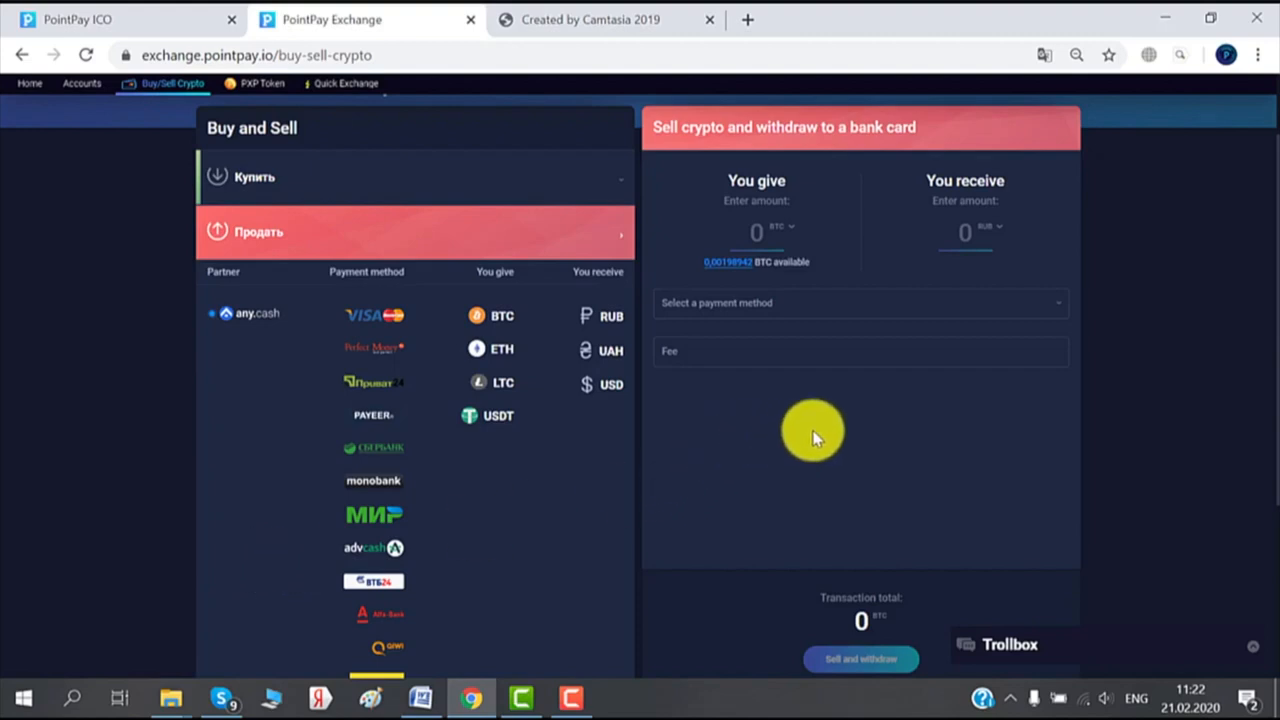
{"action": "mouse_move", "coordinate": [825, 218]}
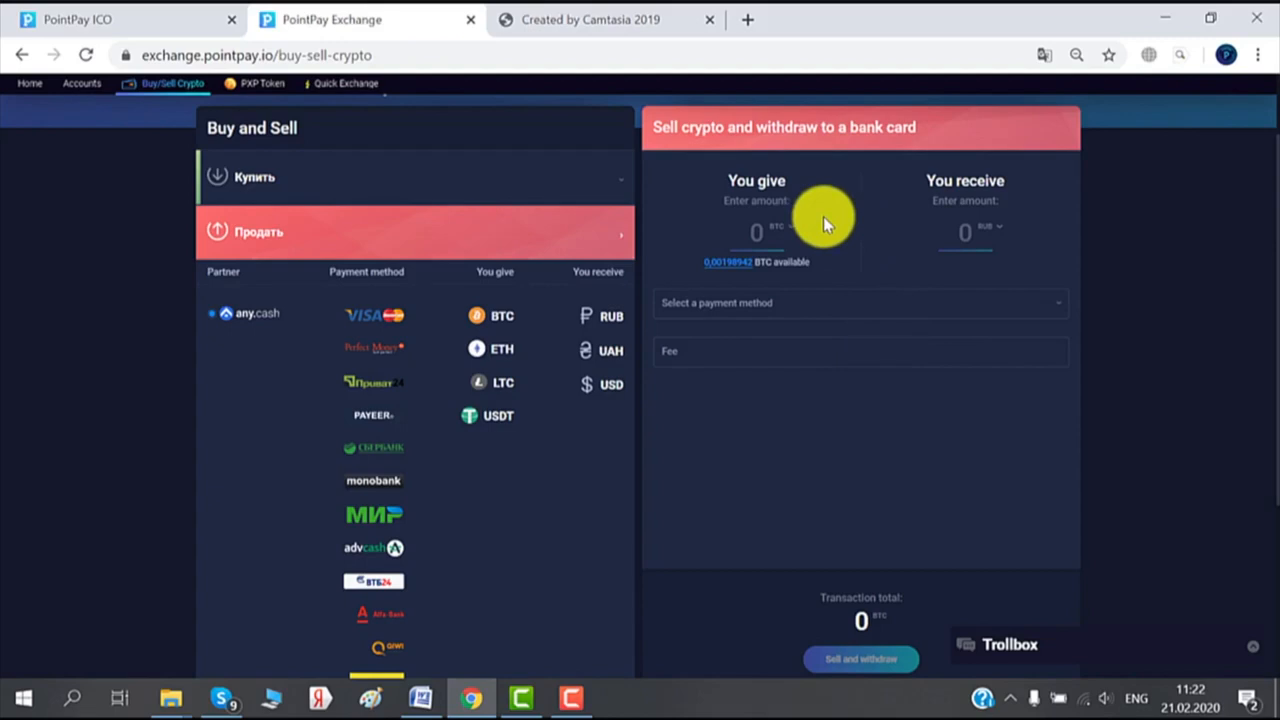
{"action": "mouse_move", "coordinate": [818, 243]}
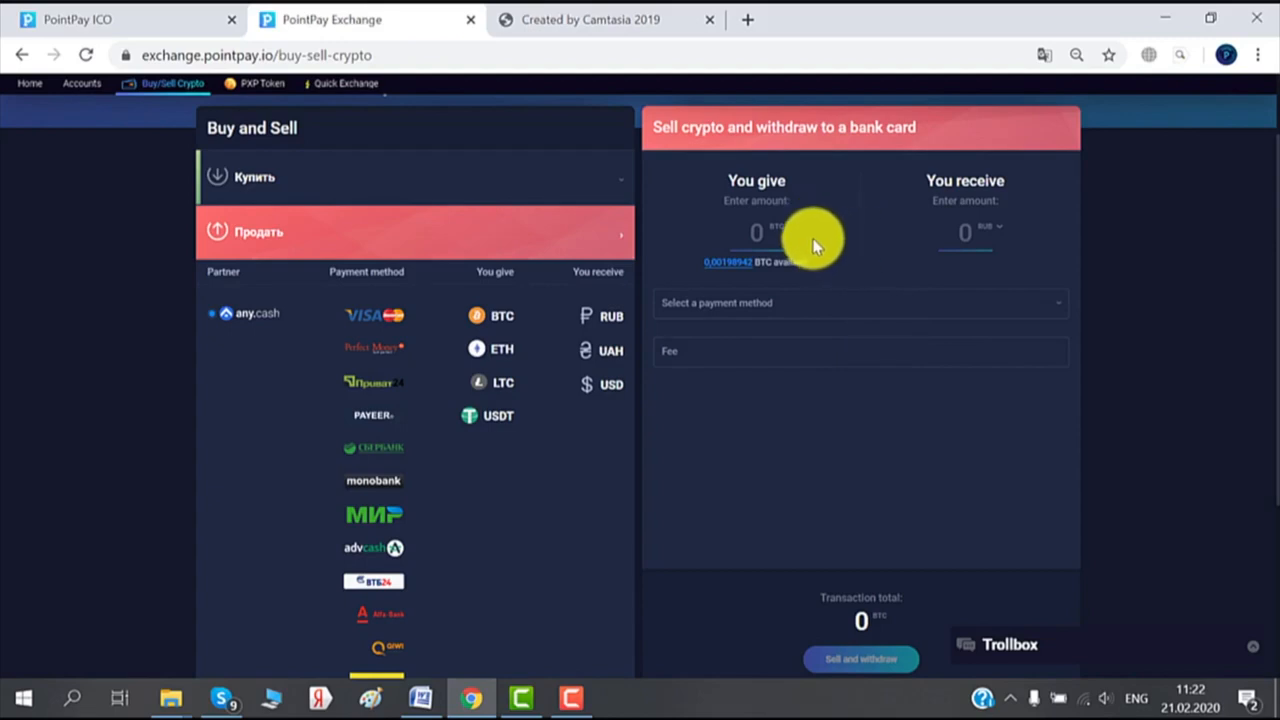
{"action": "mouse_move", "coordinate": [785, 240]}
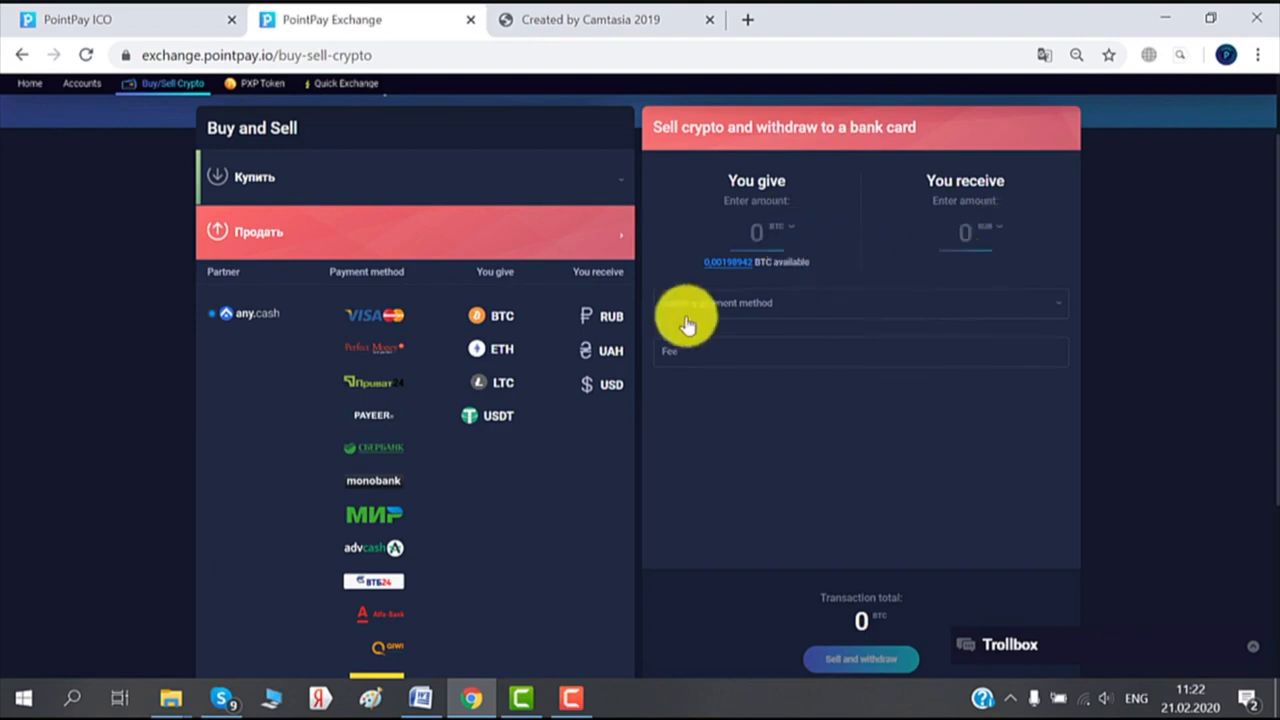
Choose VISA/MasterCard as the sell form's payout method.
{"action": "left_click", "coordinate": [860, 302]}
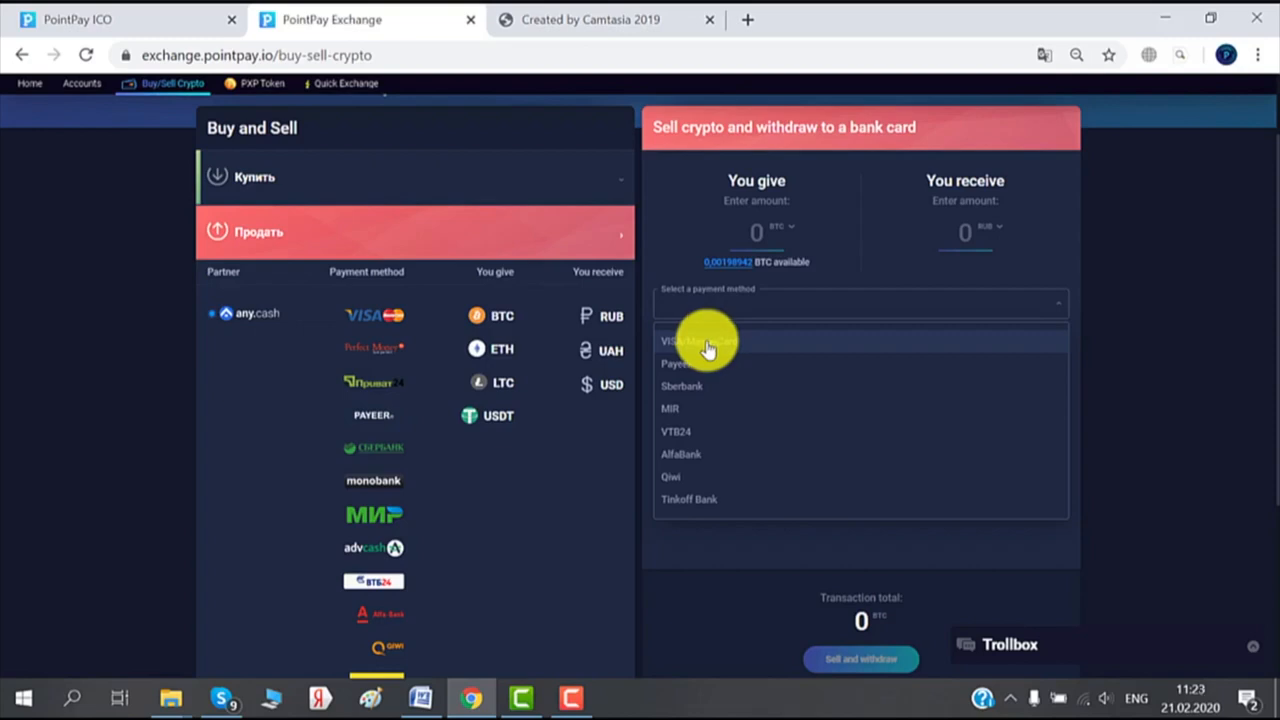
{"action": "left_click", "coordinate": [700, 340]}
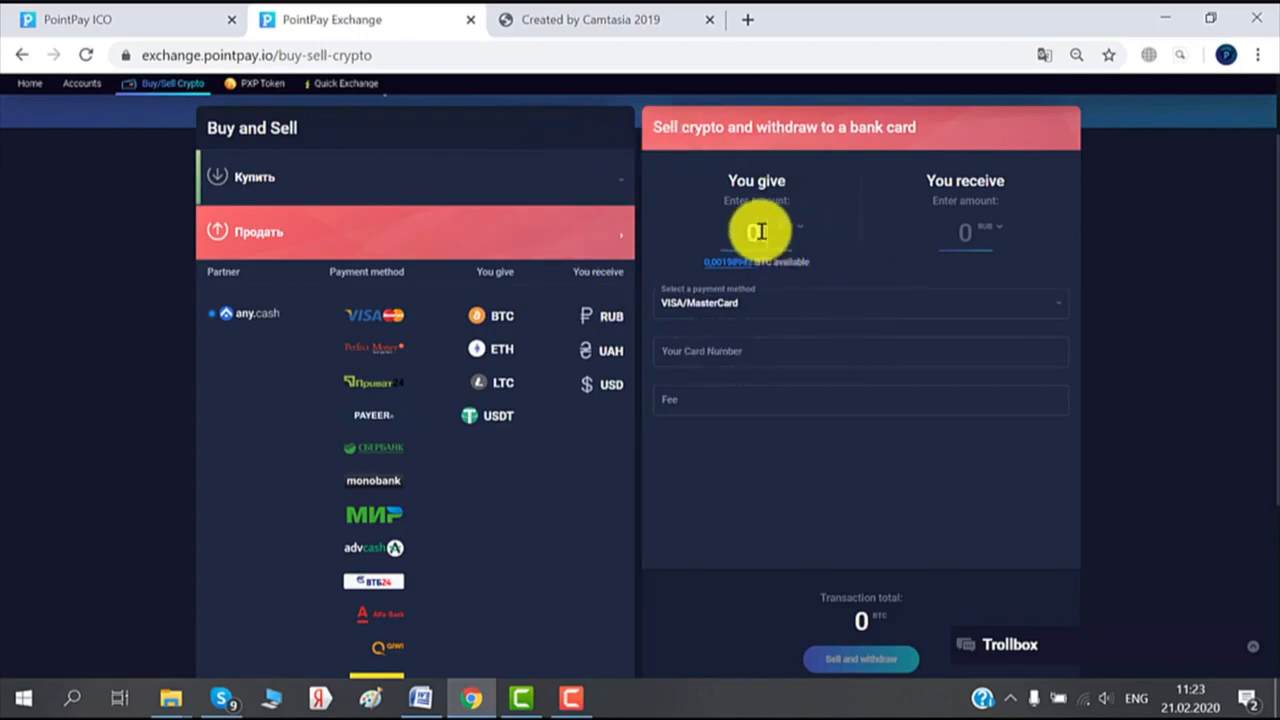
Enter the BTC amount to sell, giving 0.00165 BTC for 907.61 RUB.
{"action": "type", "text": "0.10"}
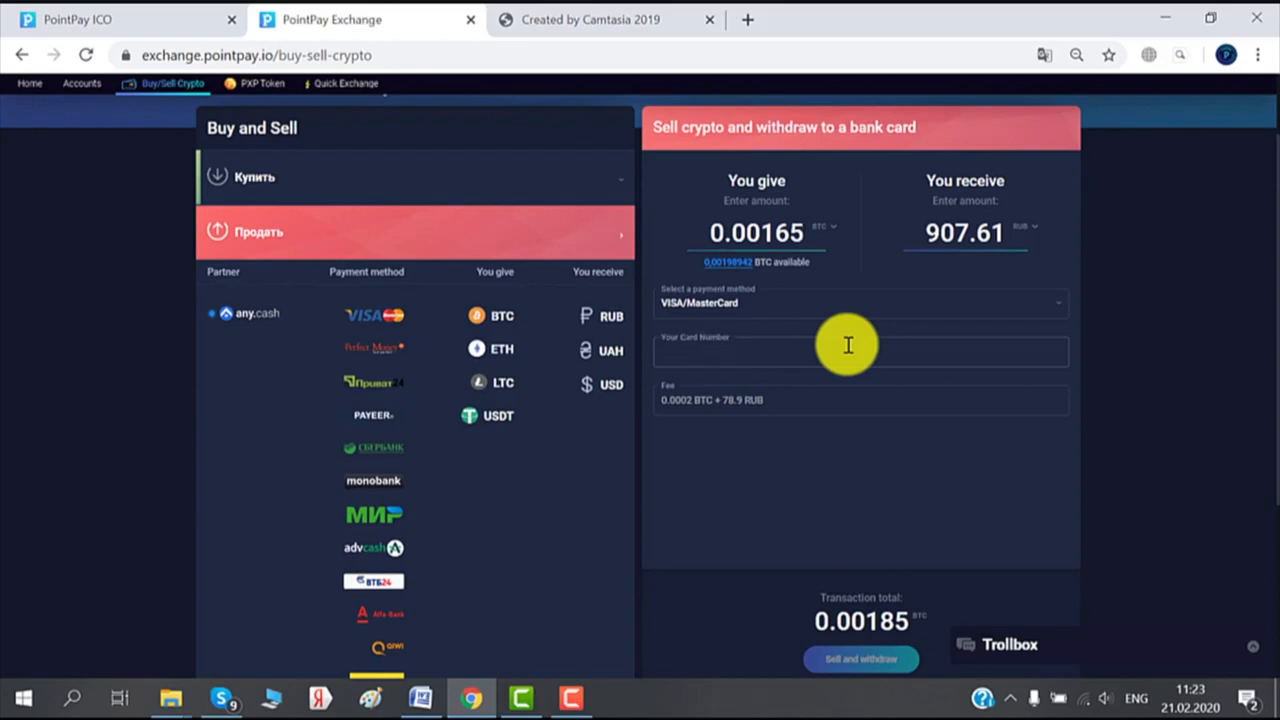
{"action": "type", "text": "427617001"}
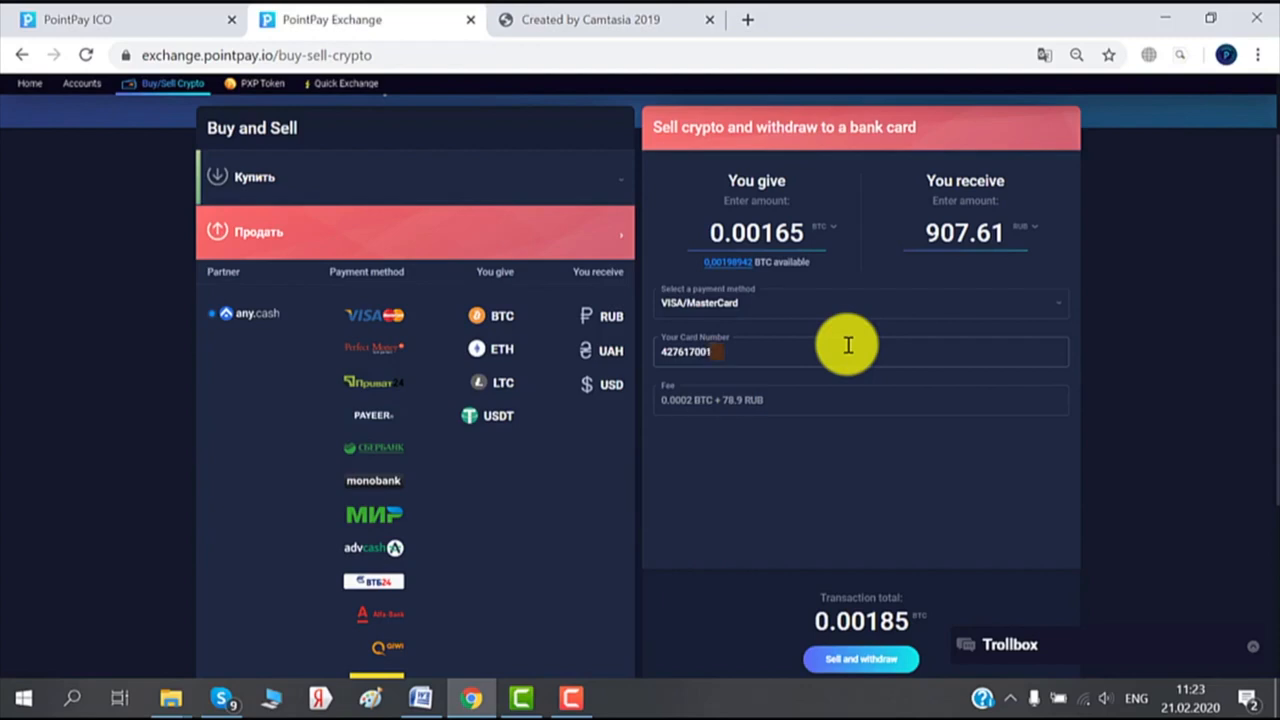
{"action": "mouse_move", "coordinate": [1052, 400]}
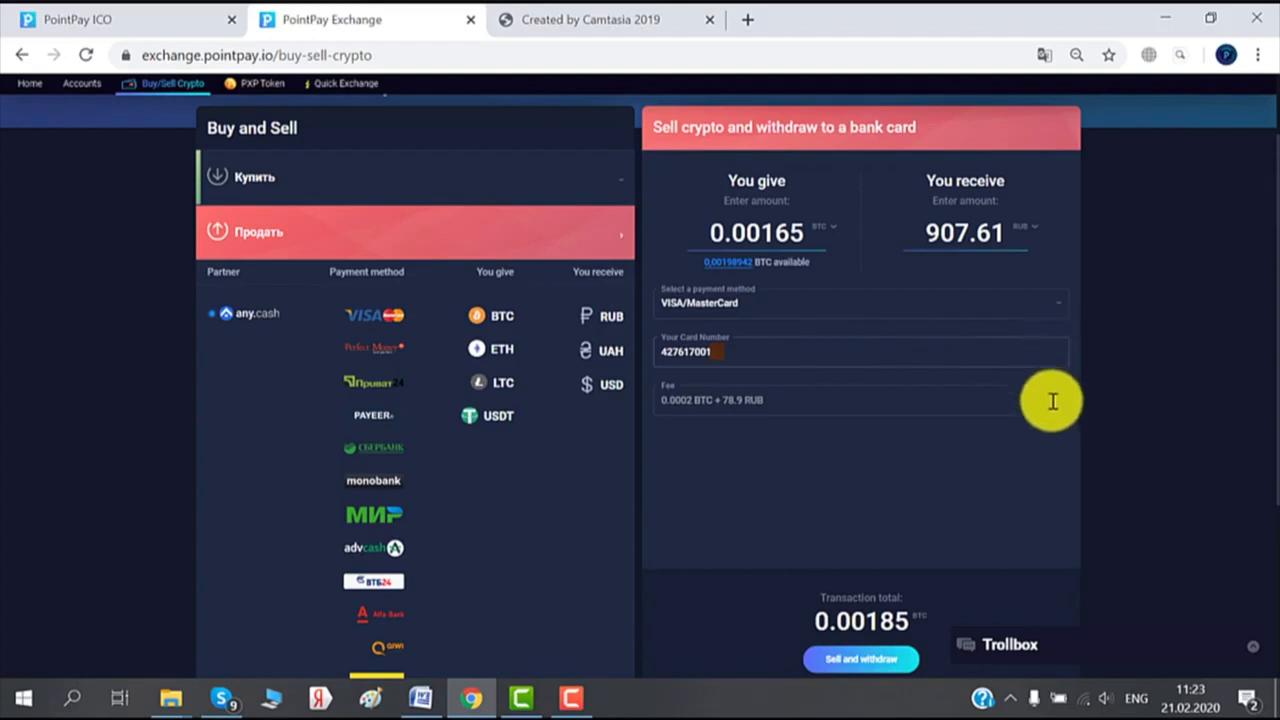